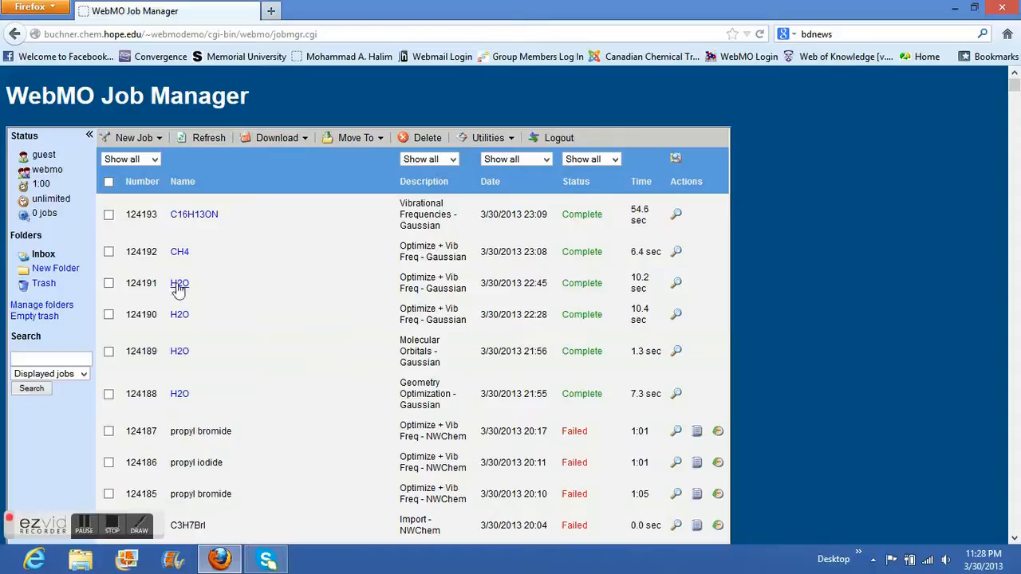
# Open the completed H2O Optimize + Vib Freq job and view its optimized geometry
pyautogui.click(179, 284)
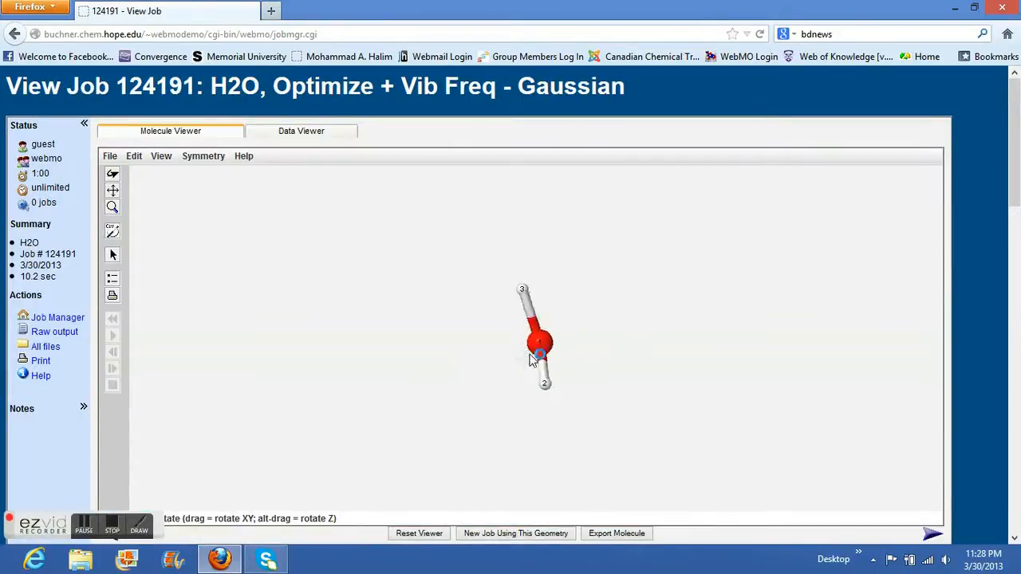
pyautogui.scroll(-3)
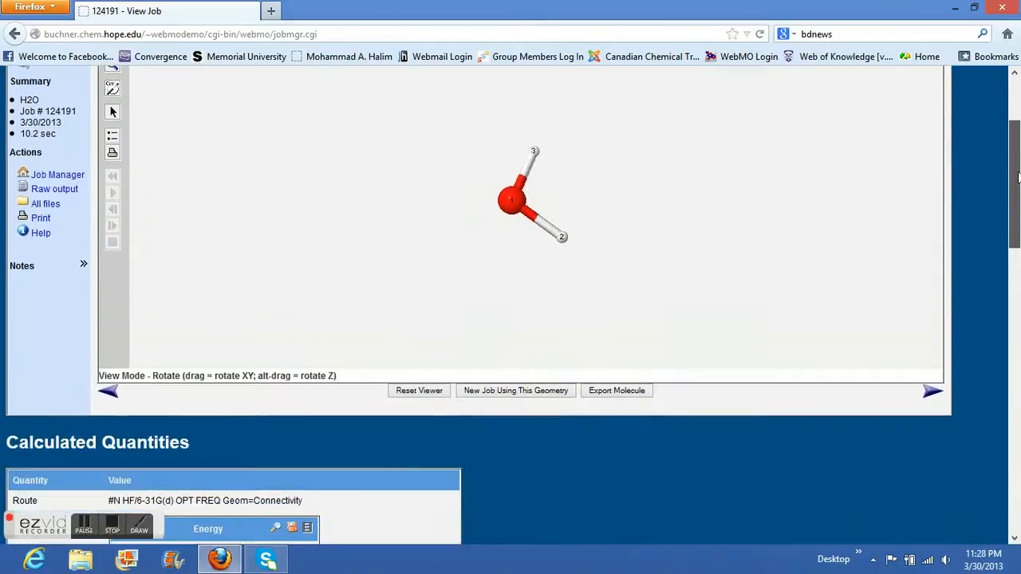
pyautogui.scroll(3)
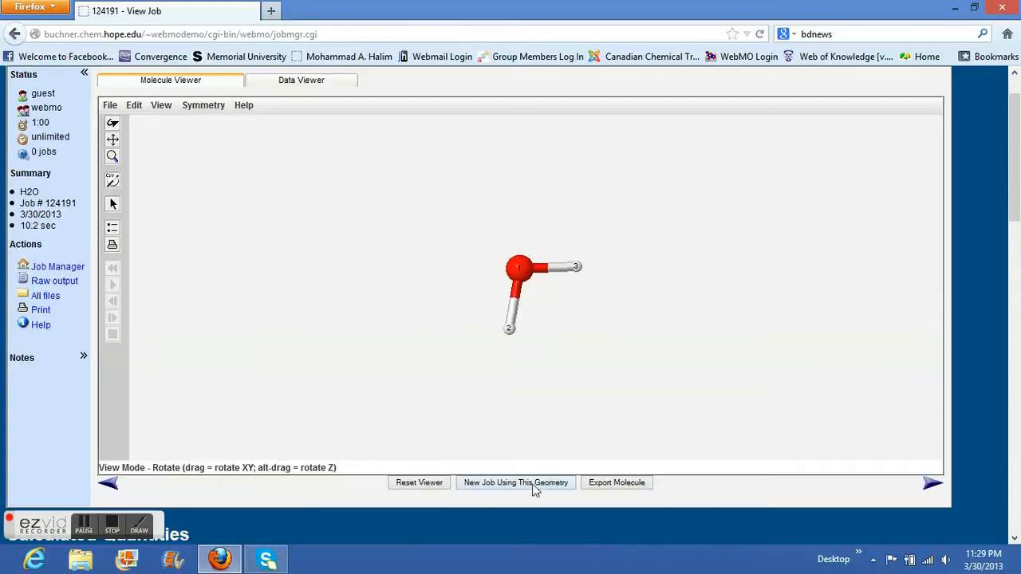
pyautogui.moveTo(510, 487)
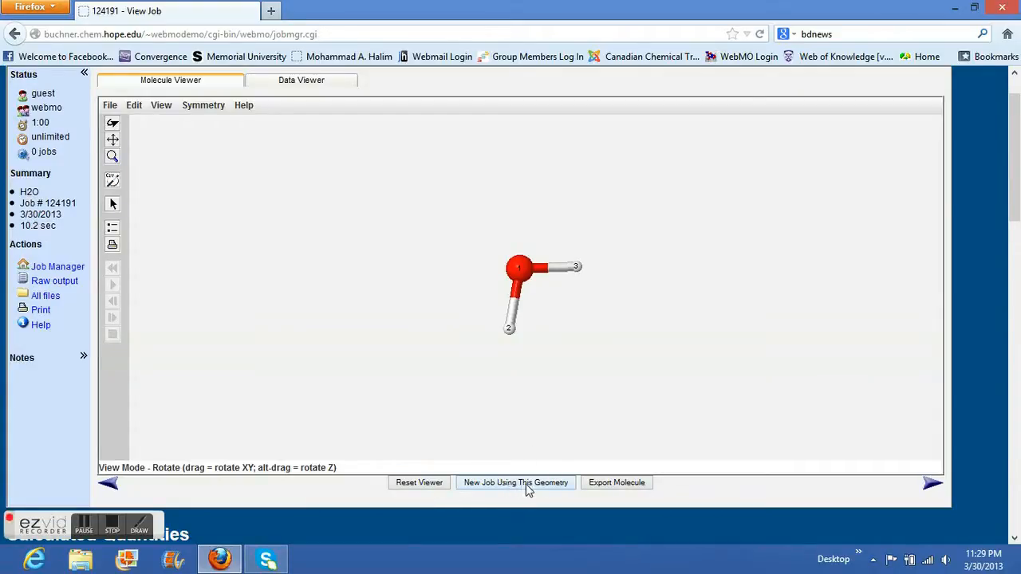
# Start a new job from the optimized H2O geometry using the Gaussian engine
pyautogui.click(515, 482)
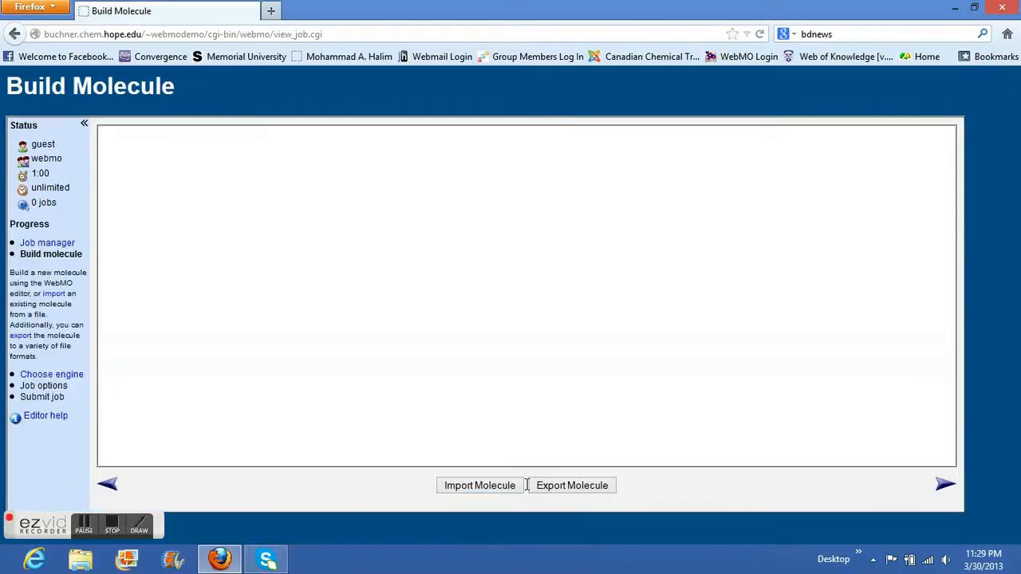
pyautogui.click(478, 485)
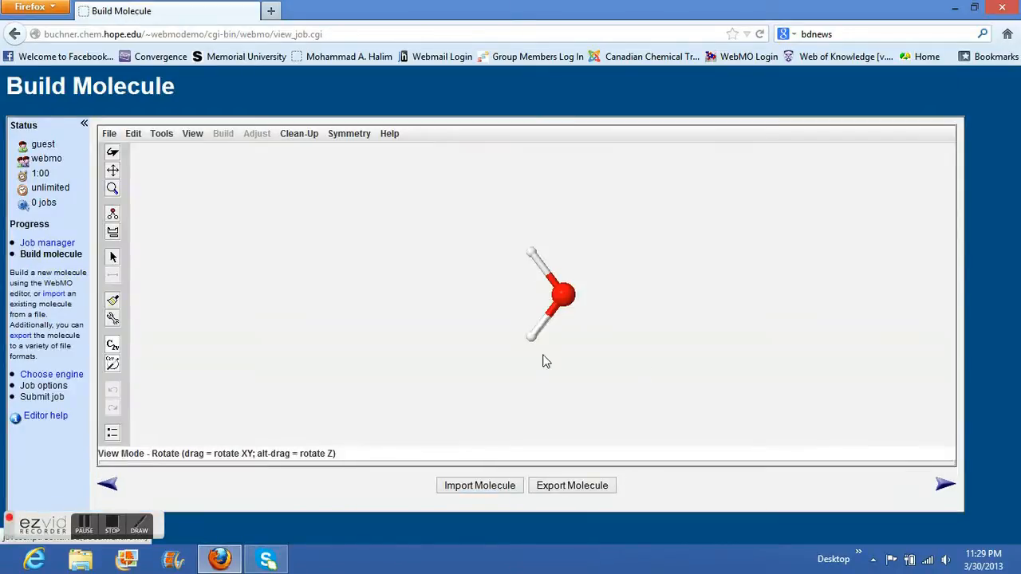
pyautogui.click(944, 485)
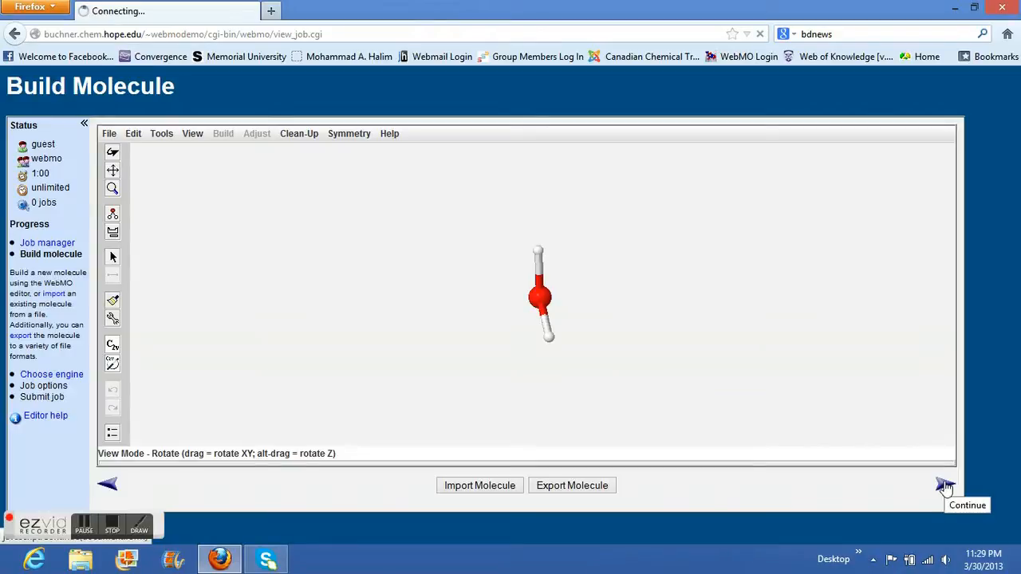
pyautogui.click(945, 485)
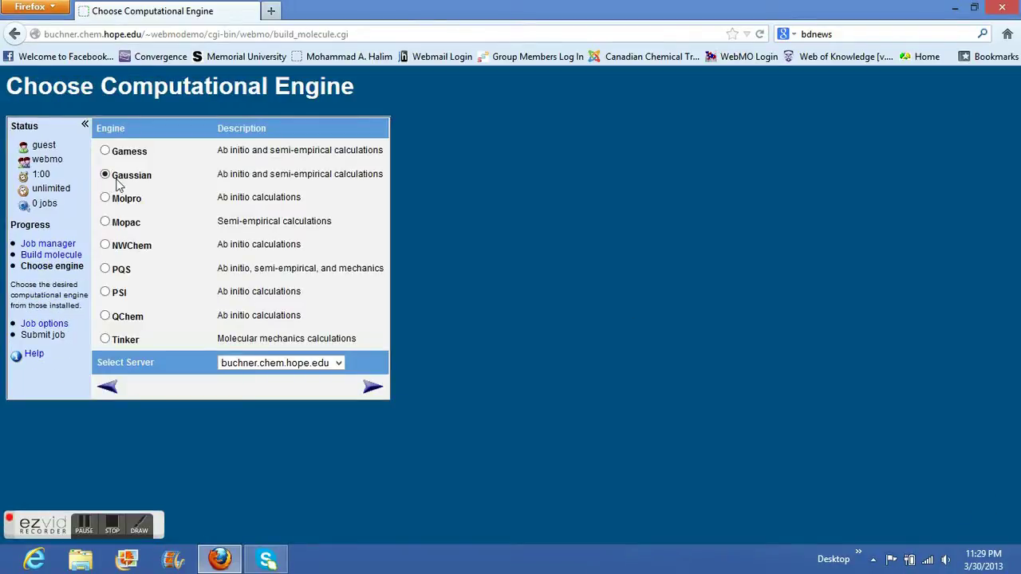
pyautogui.click(373, 387)
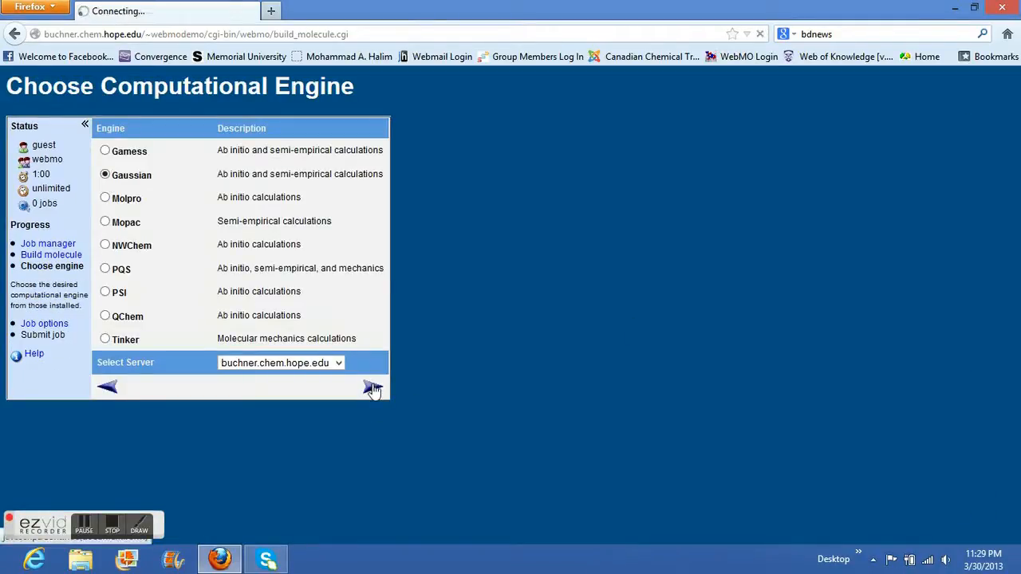
pyautogui.click(374, 390)
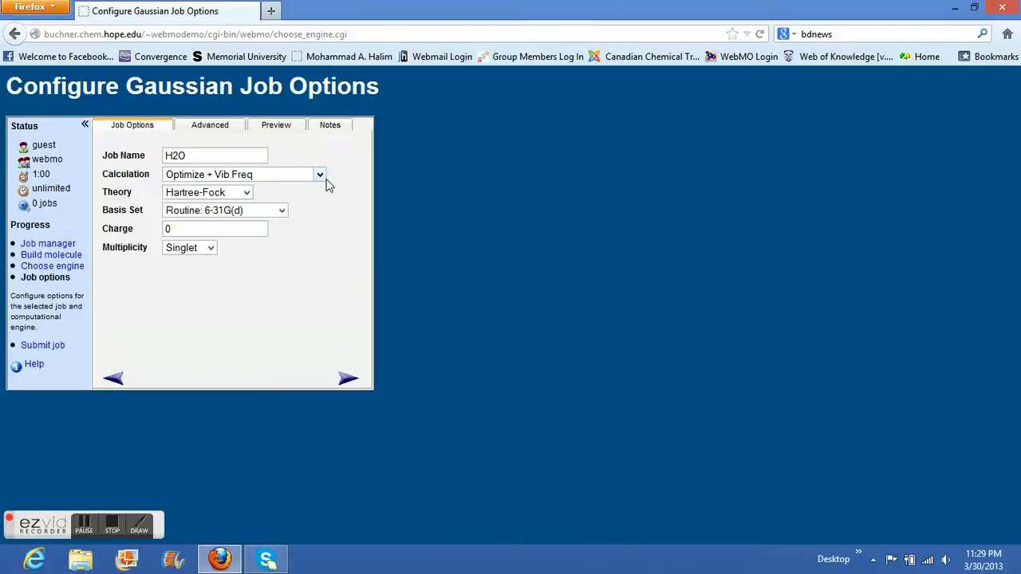
# Set the calculation type to Molecular Orbitals and proceed past the job options
pyautogui.click(319, 174)
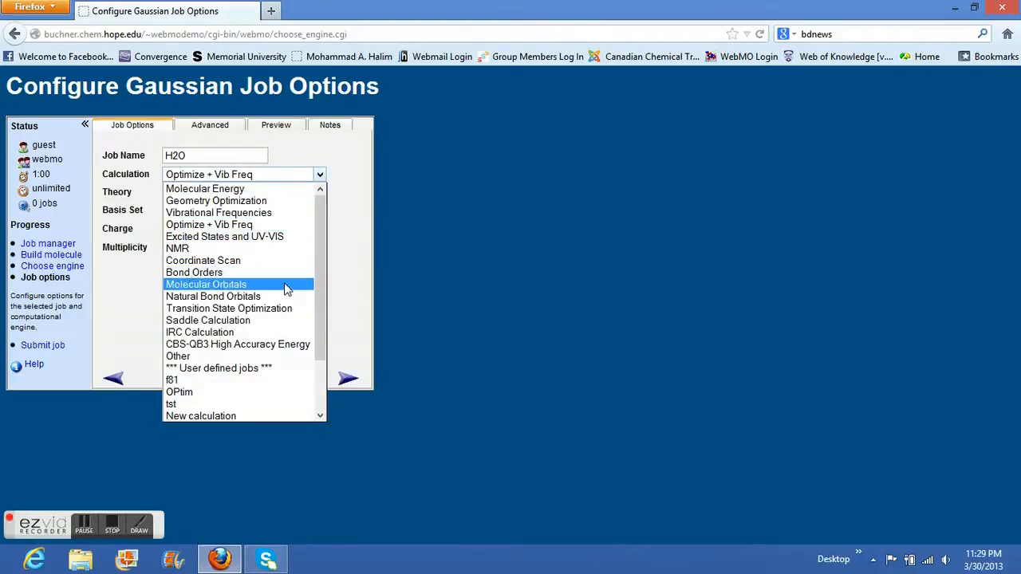
pyautogui.click(206, 283)
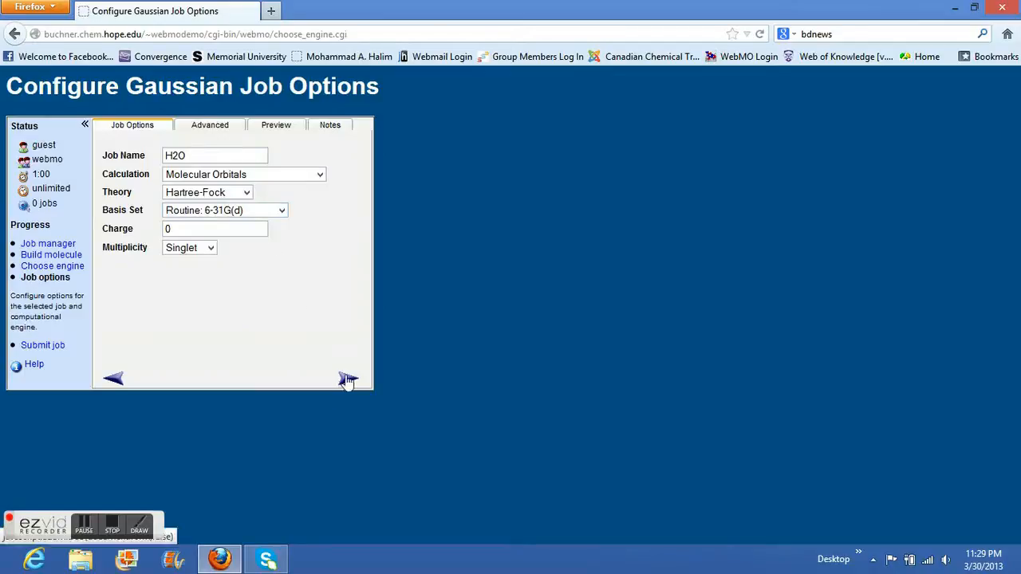
pyautogui.click(348, 378)
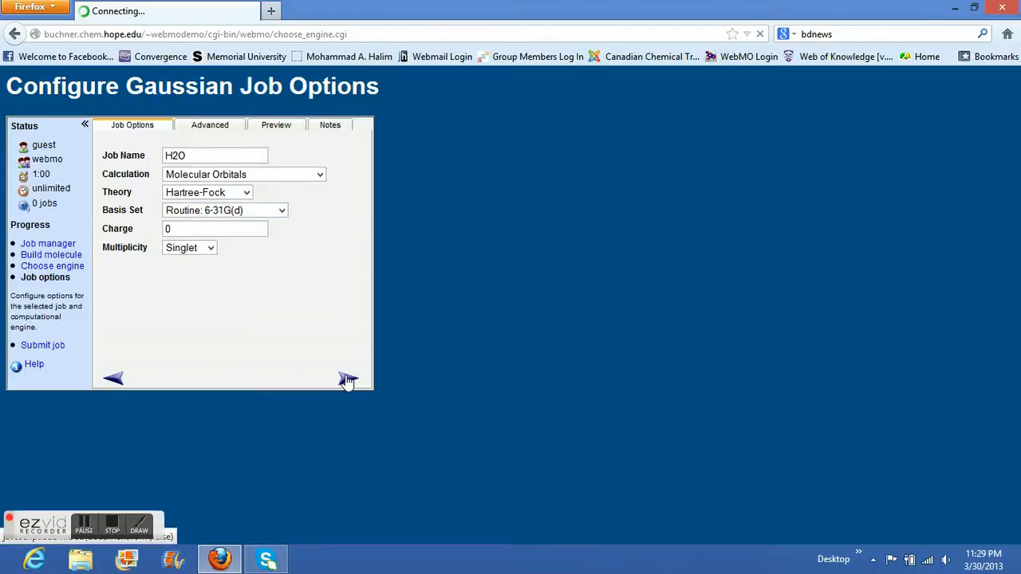
# Submit the H2O molecular orbitals job and wait for job 124194 to show Complete
pyautogui.click(348, 378)
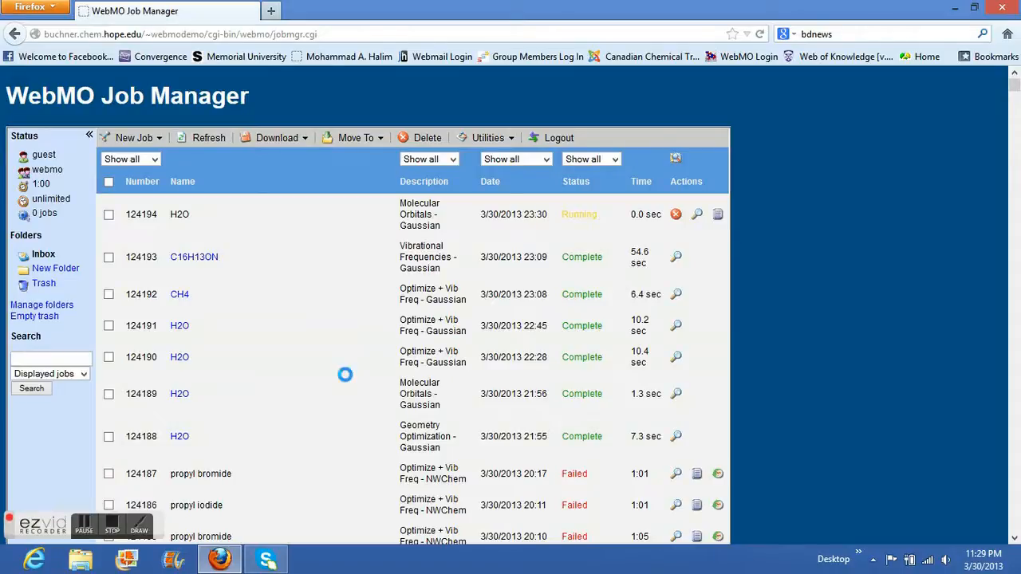
pyautogui.moveTo(319, 314)
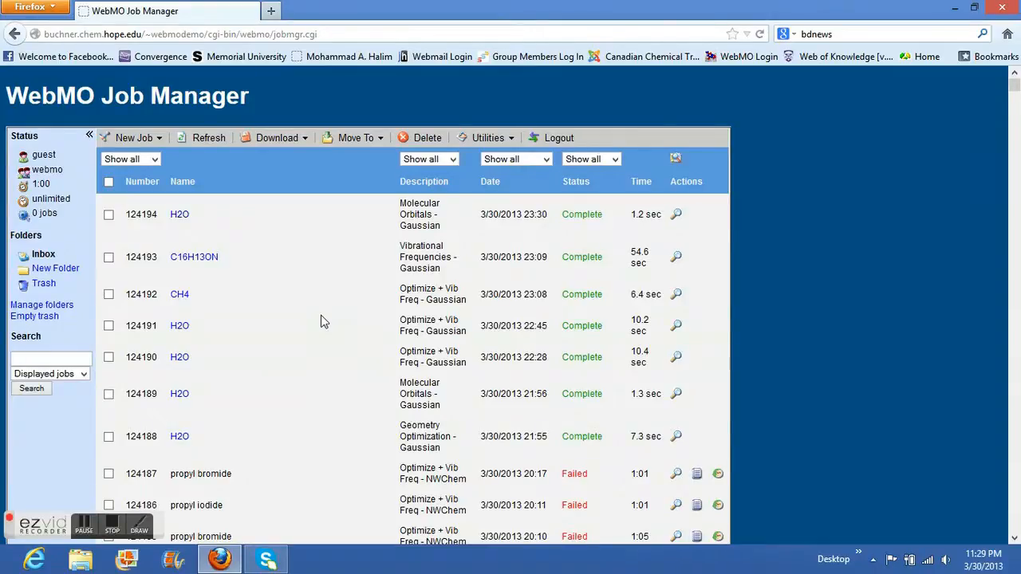
pyautogui.click(179, 214)
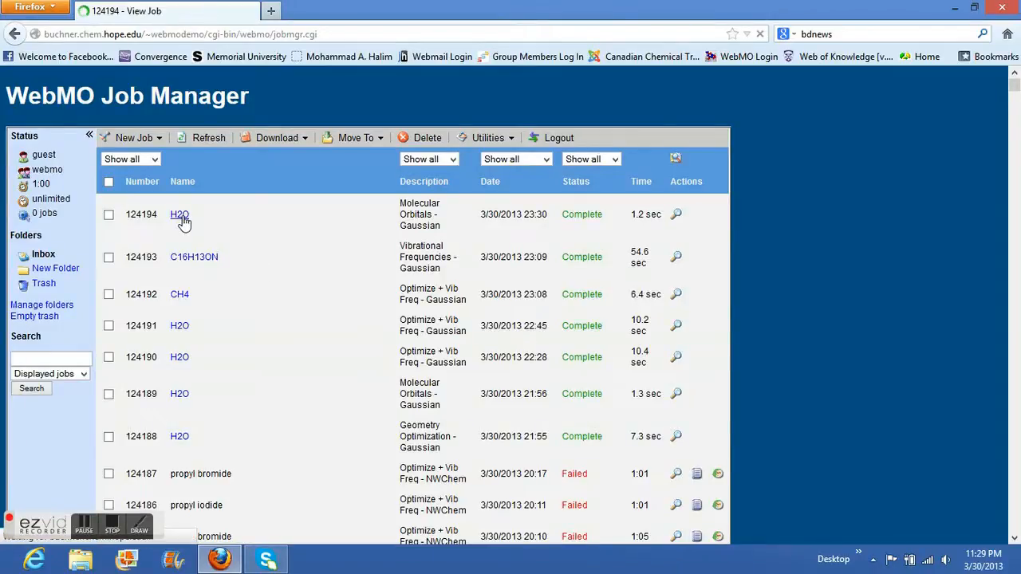
# Open the finished job and scroll to its Molecular Orbitals energy and occupancy table
pyautogui.click(179, 214)
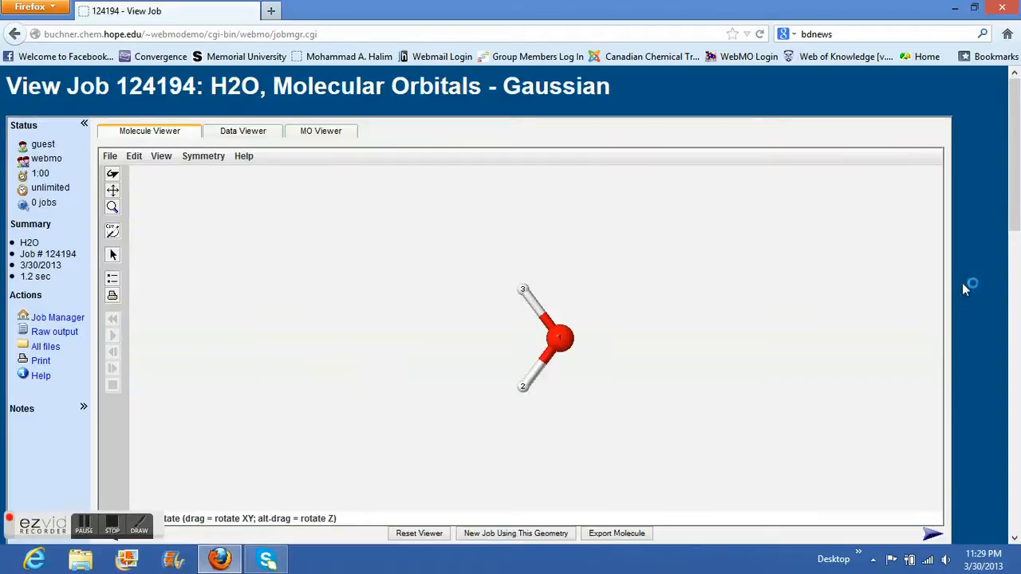
pyautogui.scroll(-3)
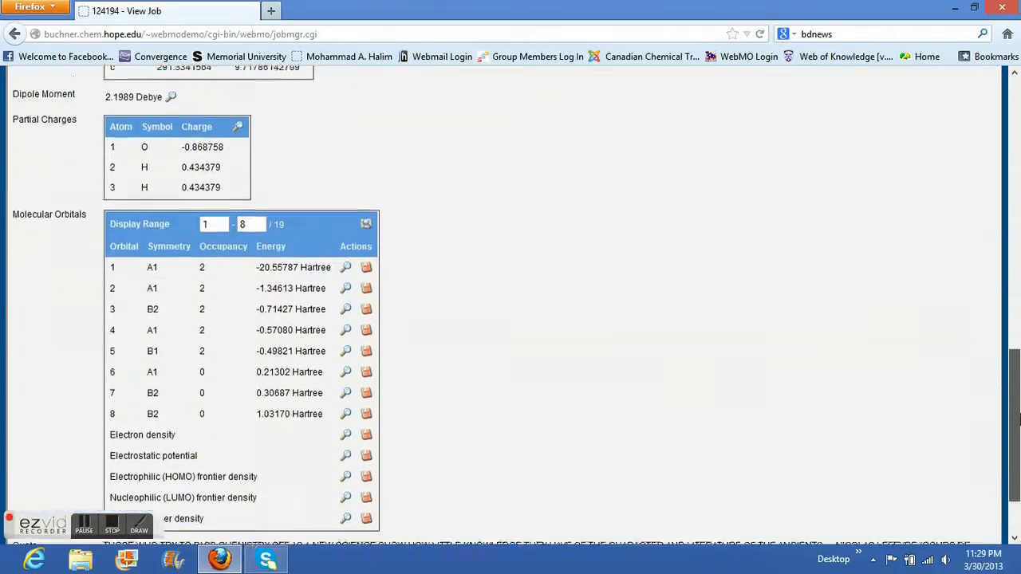
pyautogui.scroll(-3)
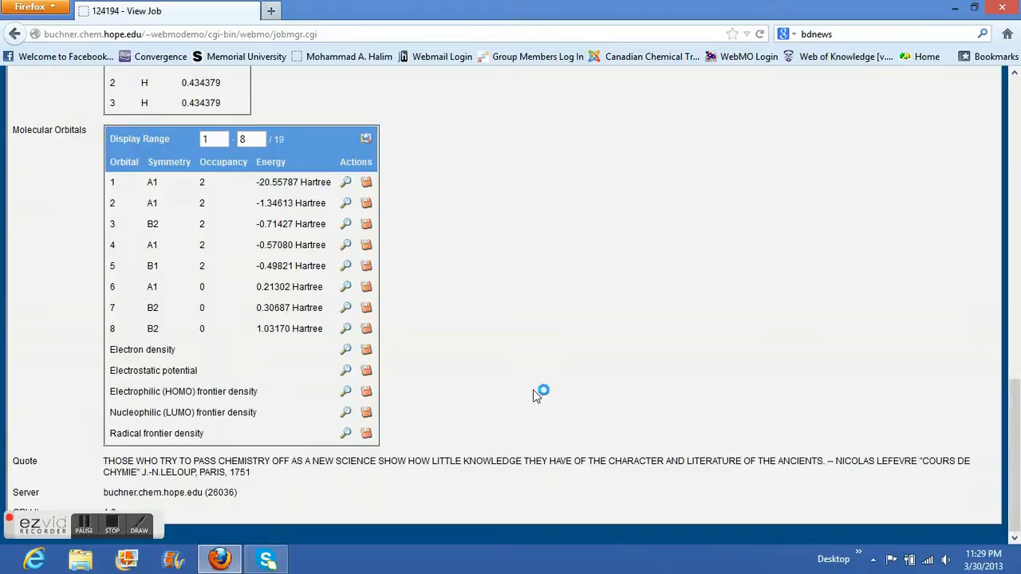
pyautogui.scroll(3)
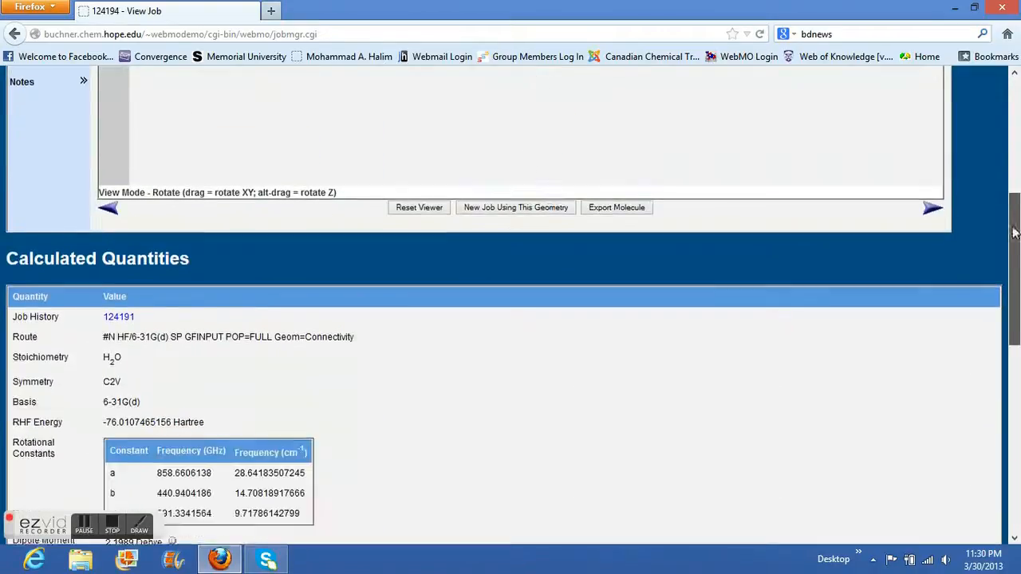
pyautogui.scroll(-3)
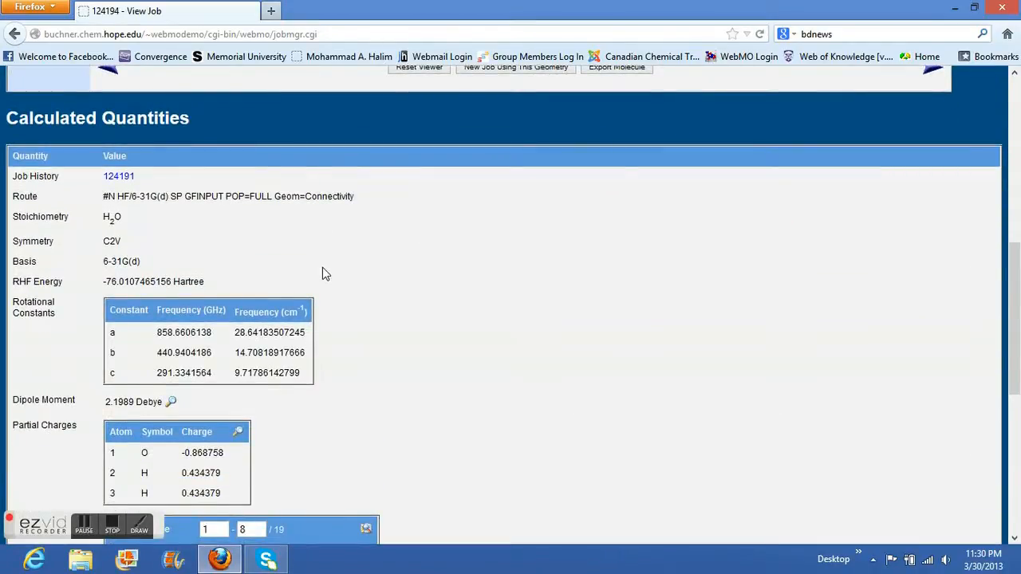
pyautogui.scroll(-3)
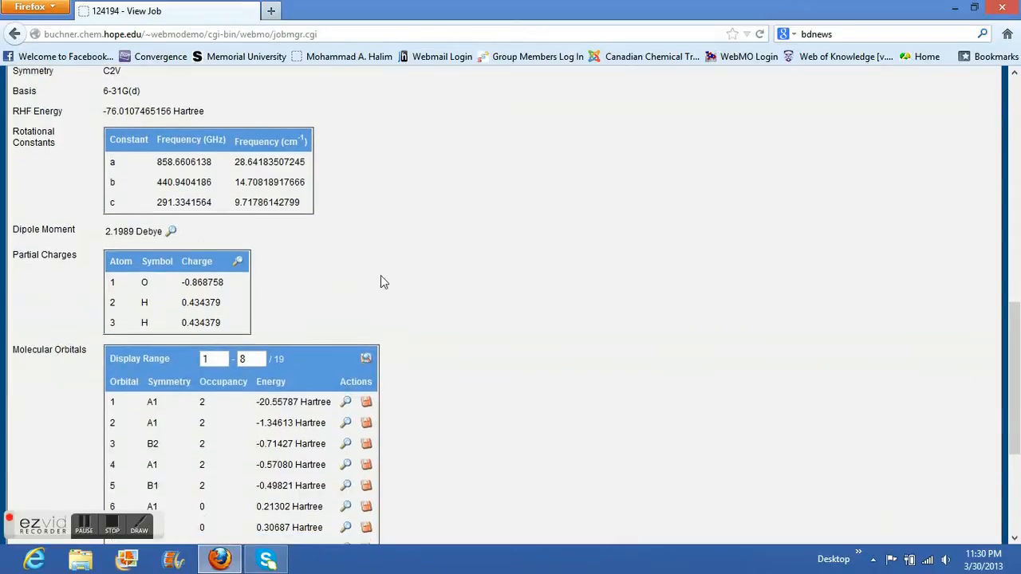
pyautogui.scroll(-3)
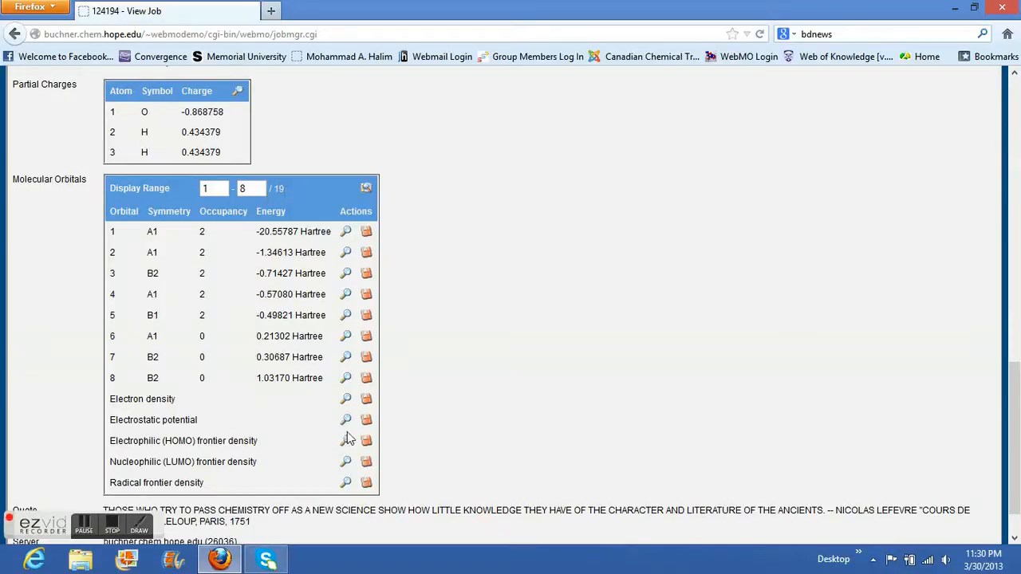
pyautogui.moveTo(179, 271)
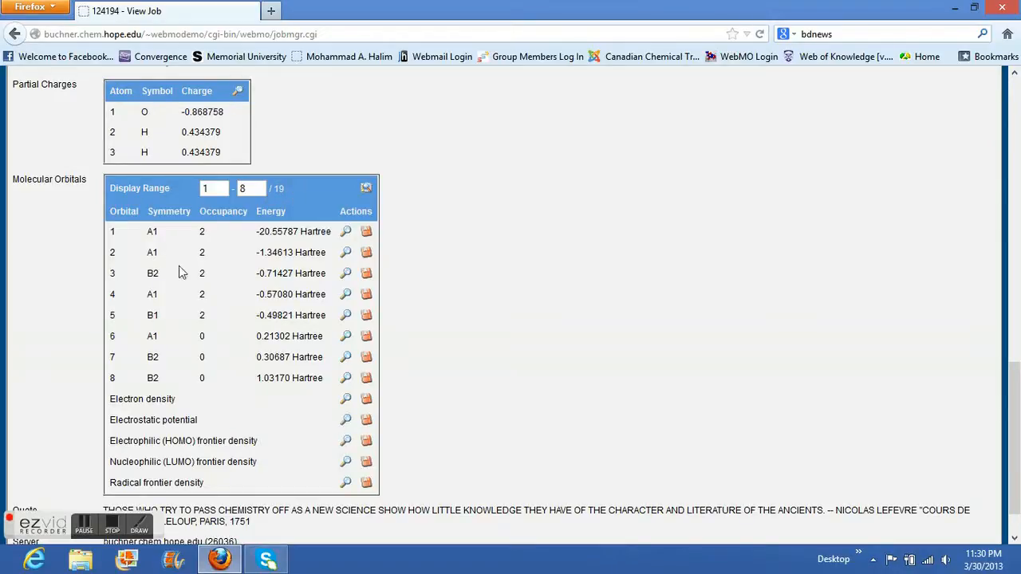
pyautogui.moveTo(163, 242)
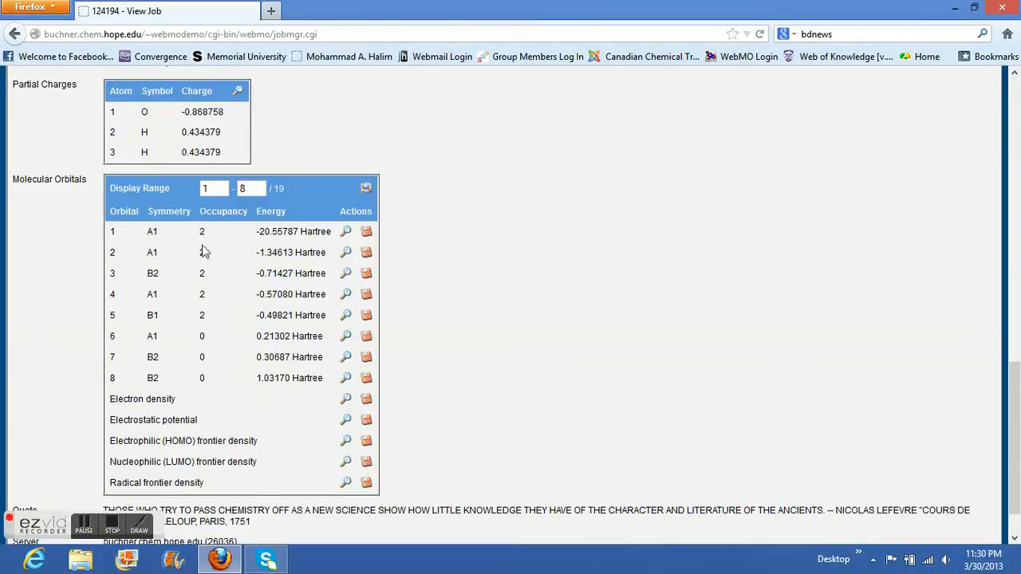
pyautogui.moveTo(211, 315)
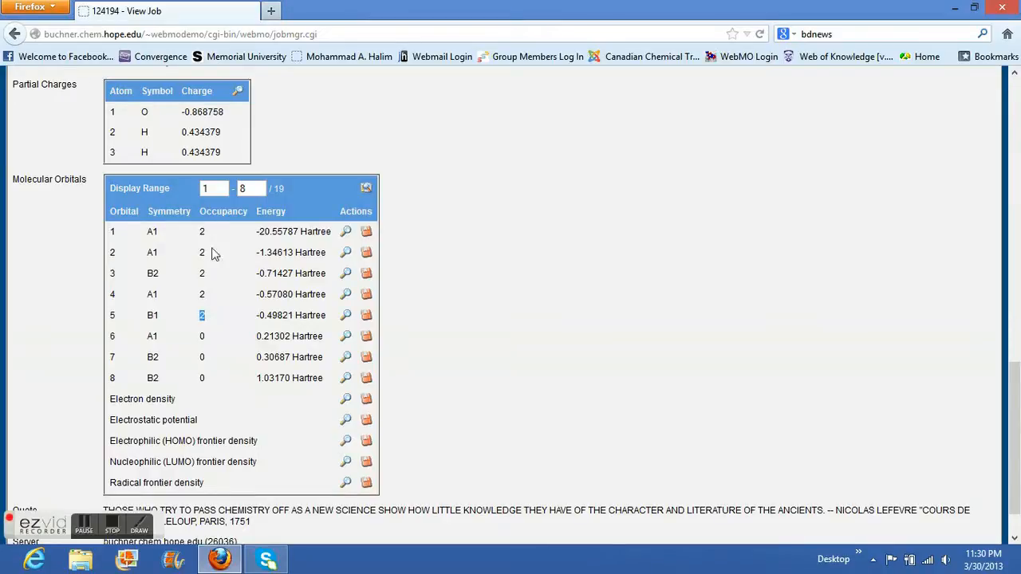
pyautogui.moveTo(210, 322)
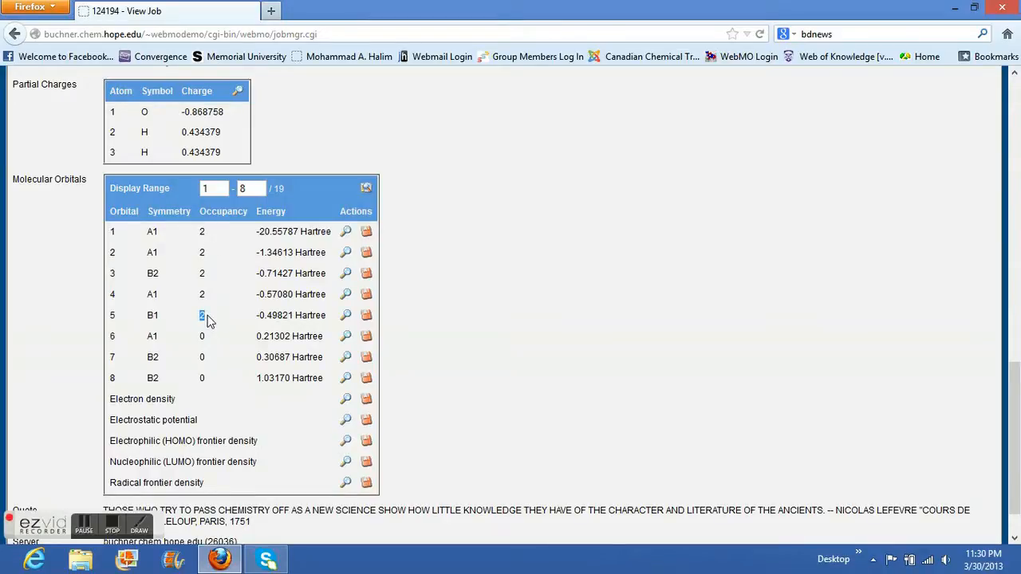
pyautogui.moveTo(199, 321)
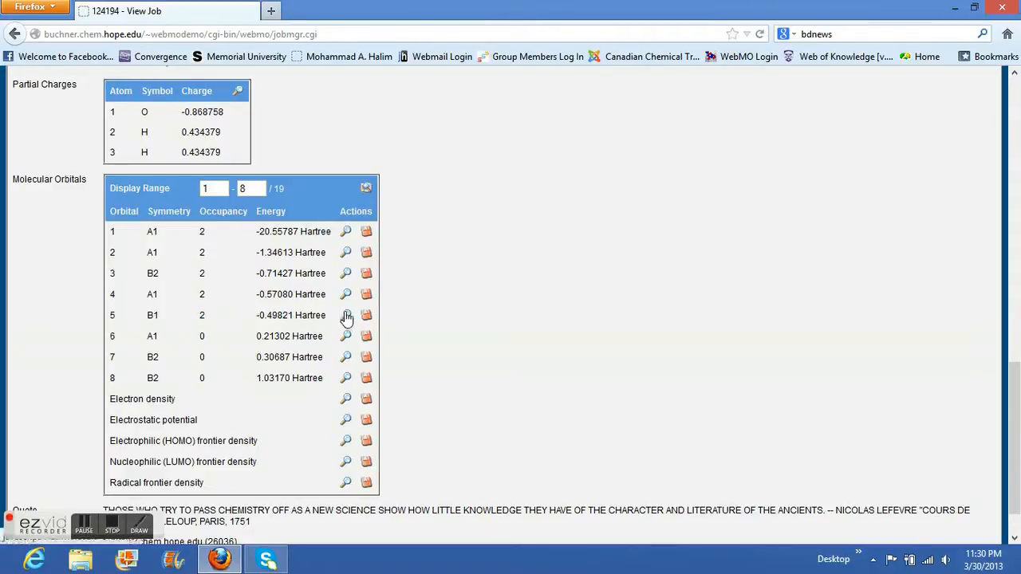
pyautogui.moveTo(345, 316)
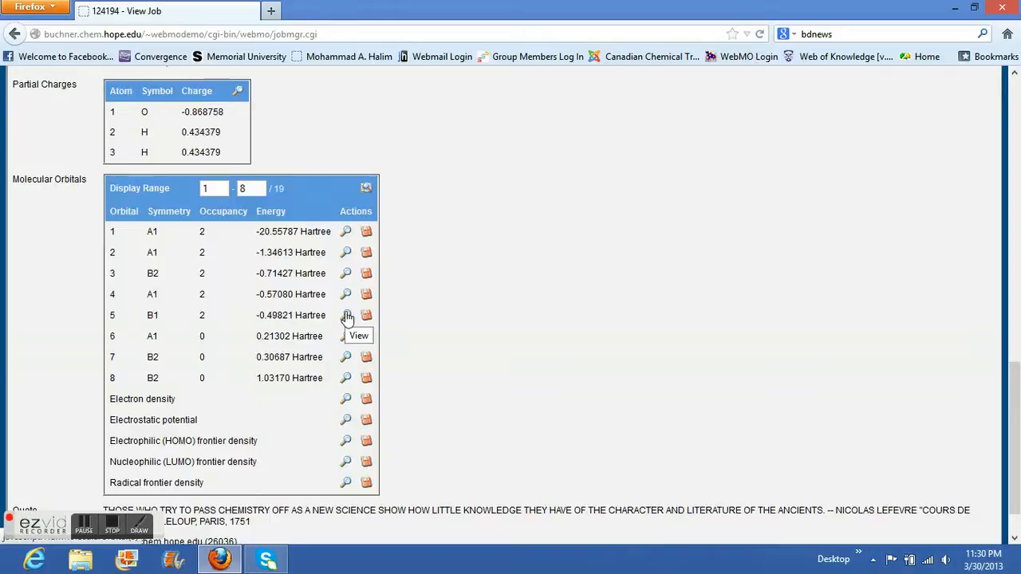
# View orbital 5 (HOMO) as a 3D surface and rotate its two lobes to an oblique view
pyautogui.click(344, 316)
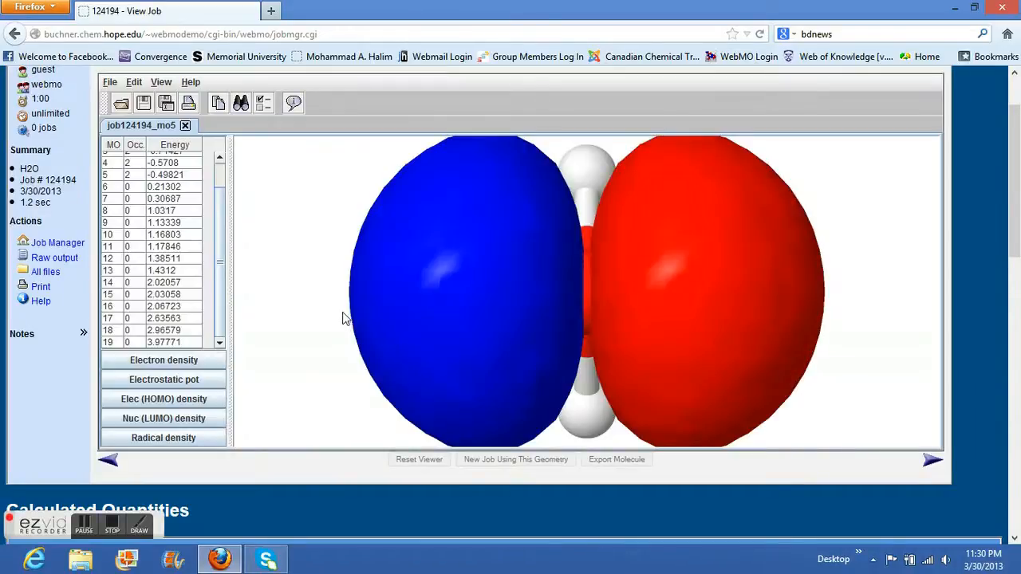
pyautogui.moveTo(606, 294)
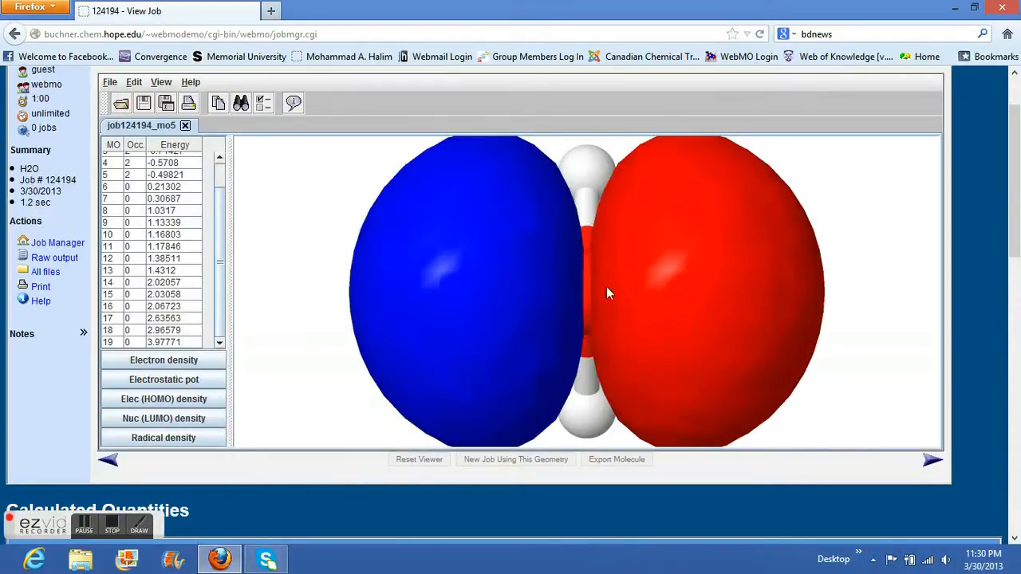
pyautogui.scroll(3)
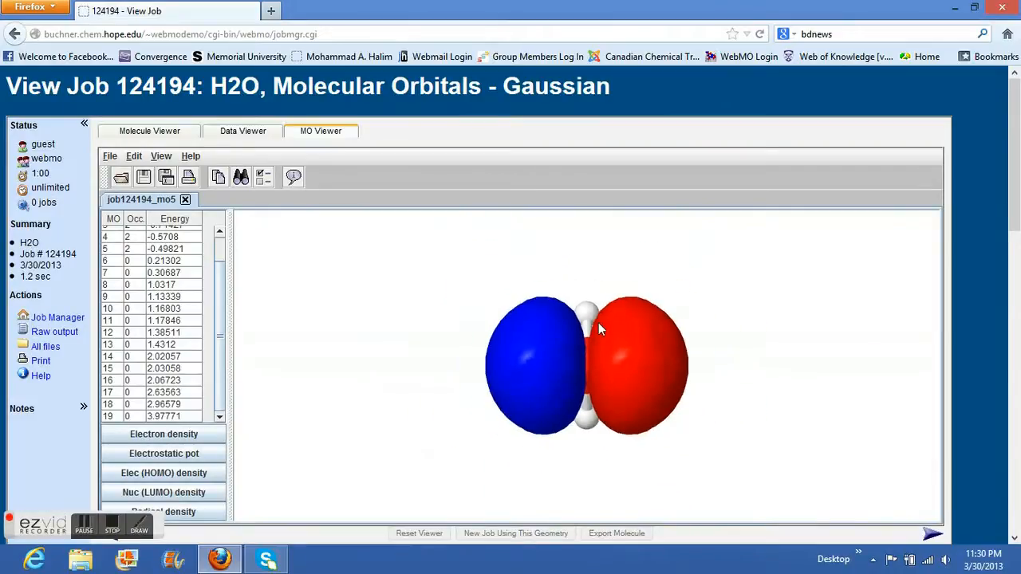
pyautogui.moveTo(599, 328); pyautogui.dragTo(689, 346)
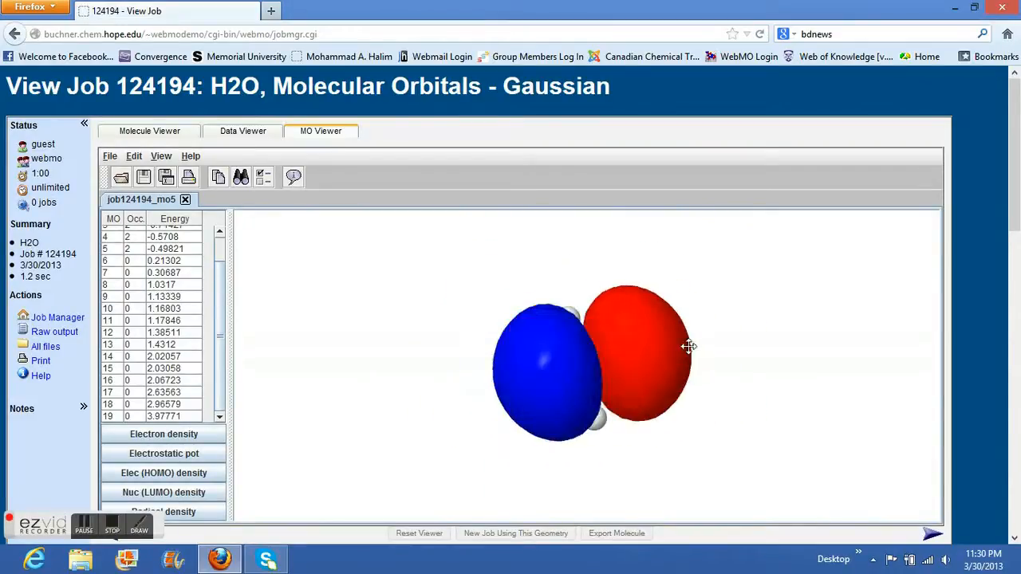
pyautogui.moveTo(689, 346); pyautogui.dragTo(700, 335)
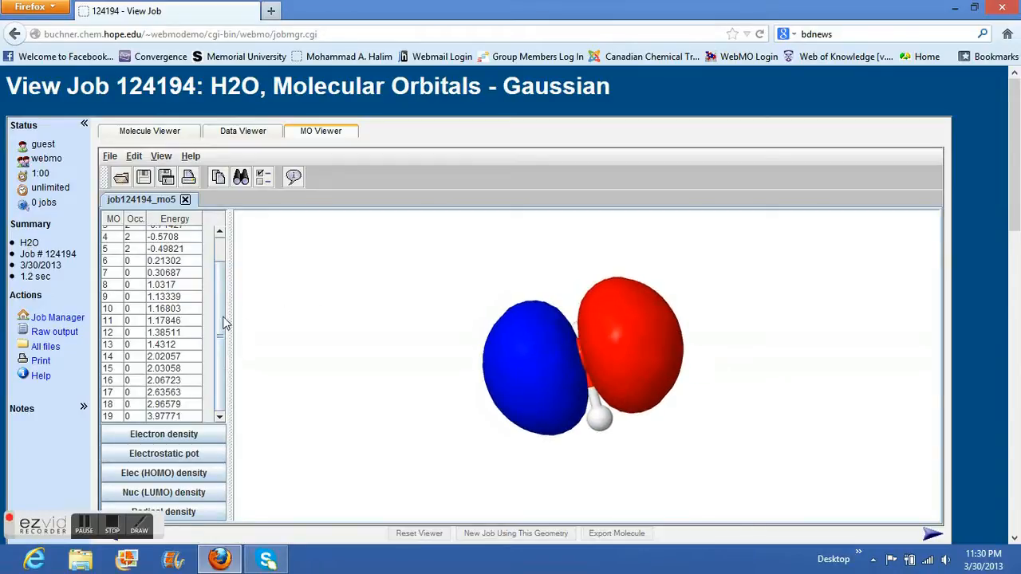
pyautogui.scroll(3)
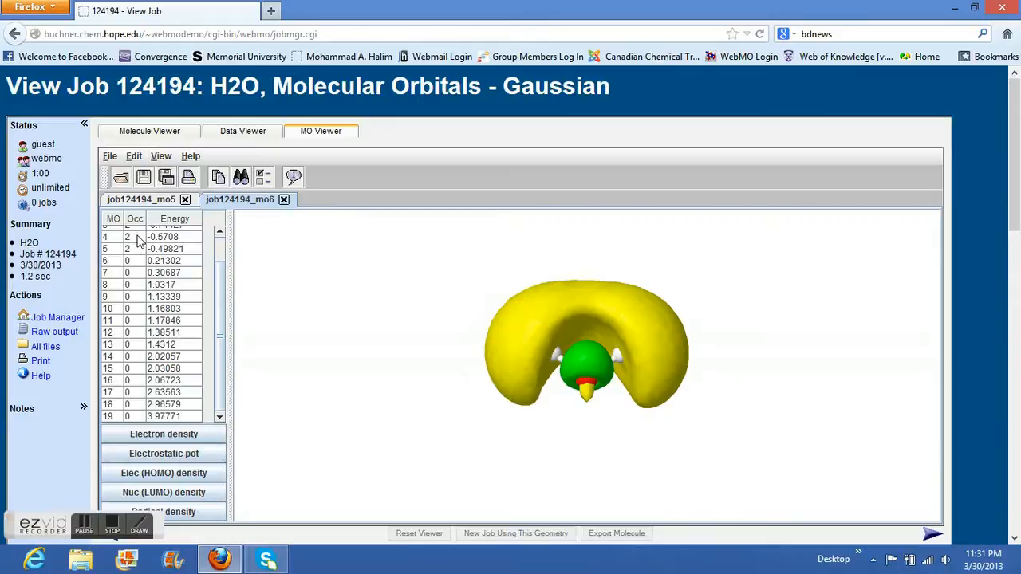
pyautogui.moveTo(129, 249)
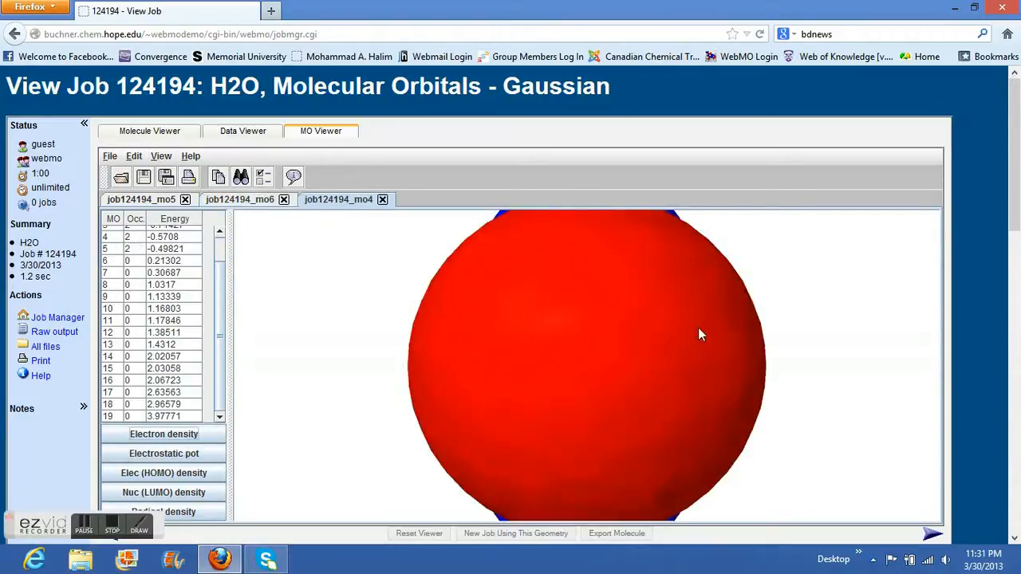
# Rotate orbital 4 to show both lobes, then turn orbital 3 so its lobes lie side by side
pyautogui.moveTo(698, 335); pyautogui.dragTo(582, 354)
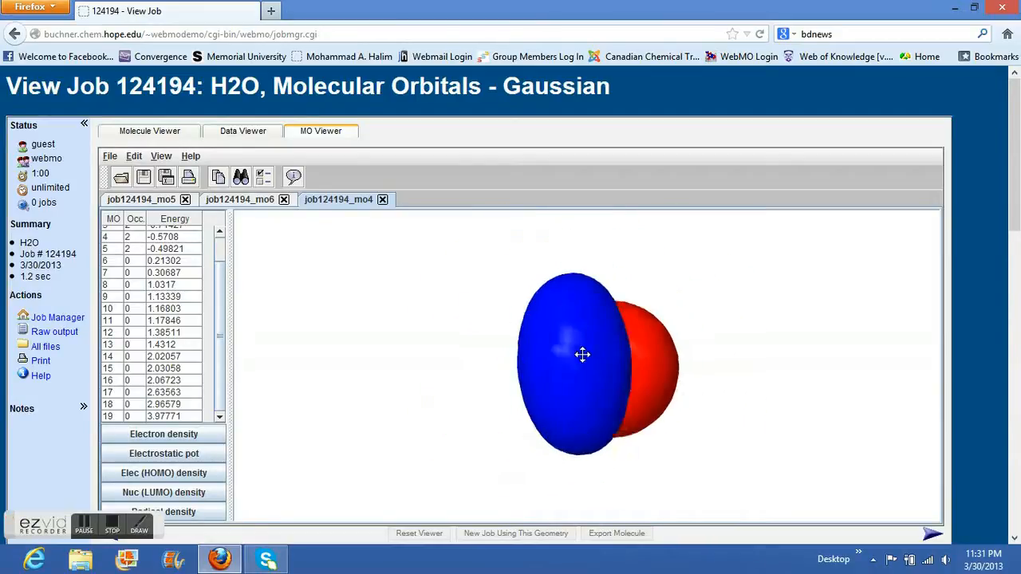
pyautogui.moveTo(582, 354); pyautogui.dragTo(530, 366)
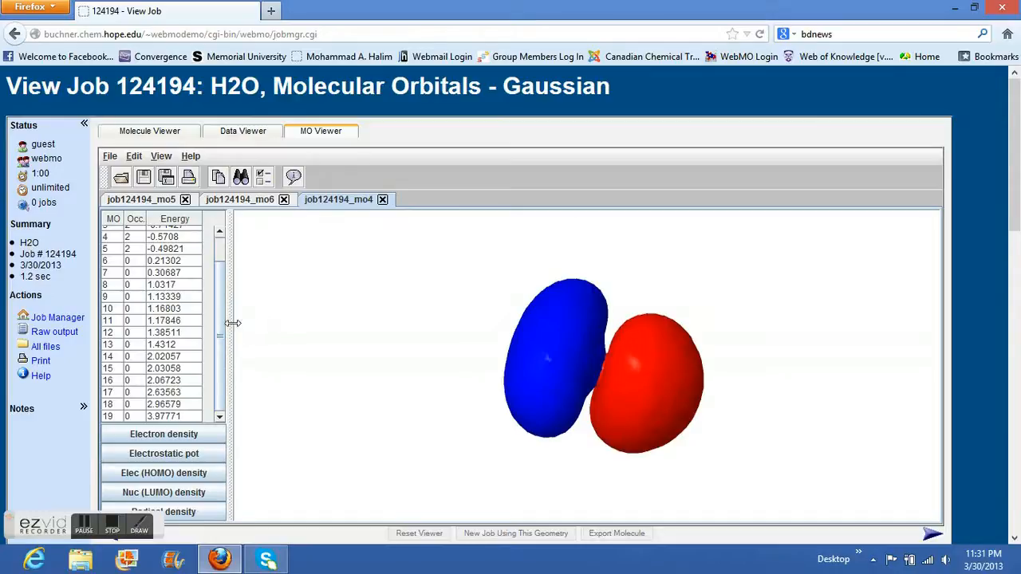
pyautogui.moveTo(227, 316)
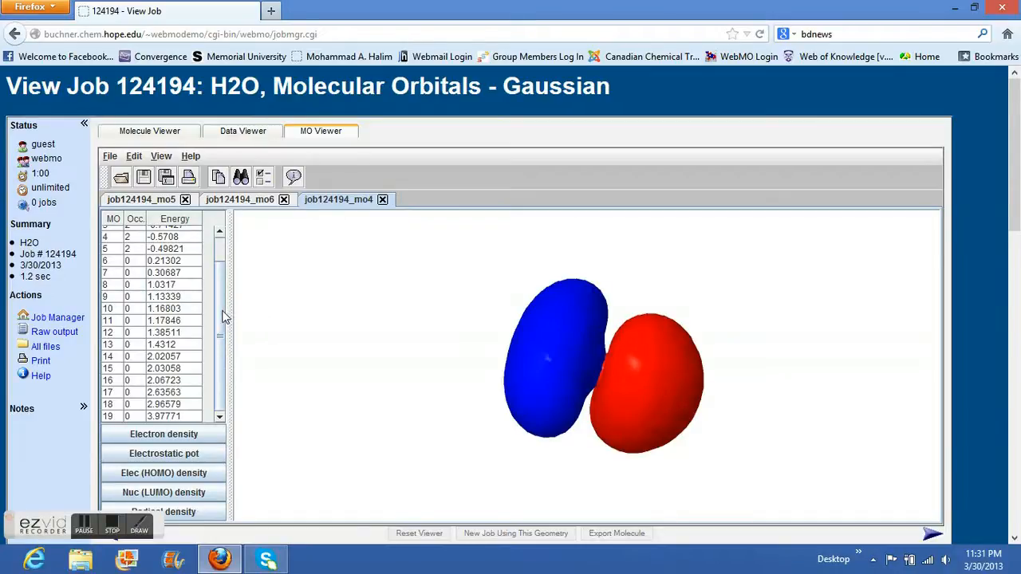
pyautogui.scroll(3)
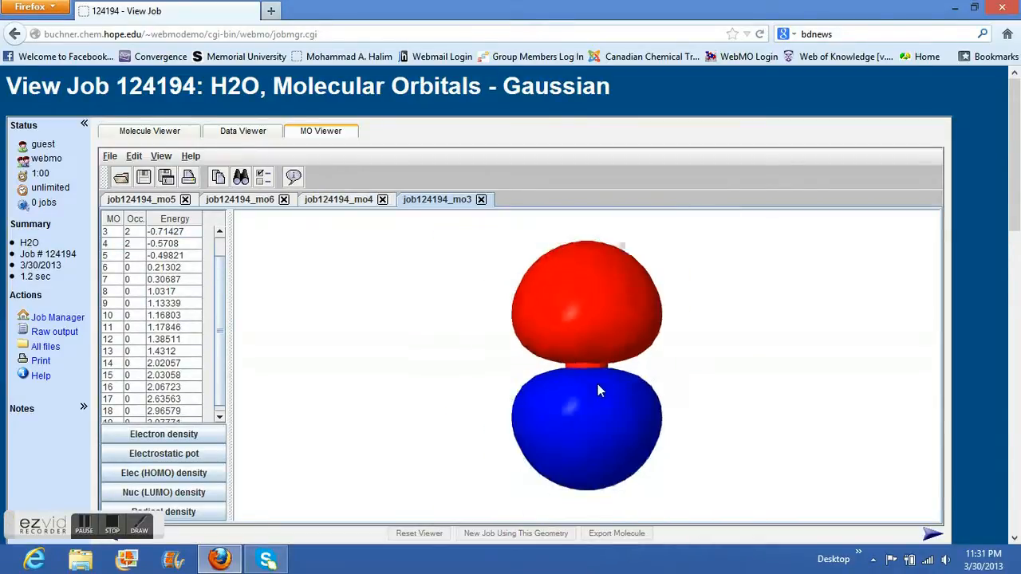
pyautogui.moveTo(600, 390); pyautogui.dragTo(561, 290)
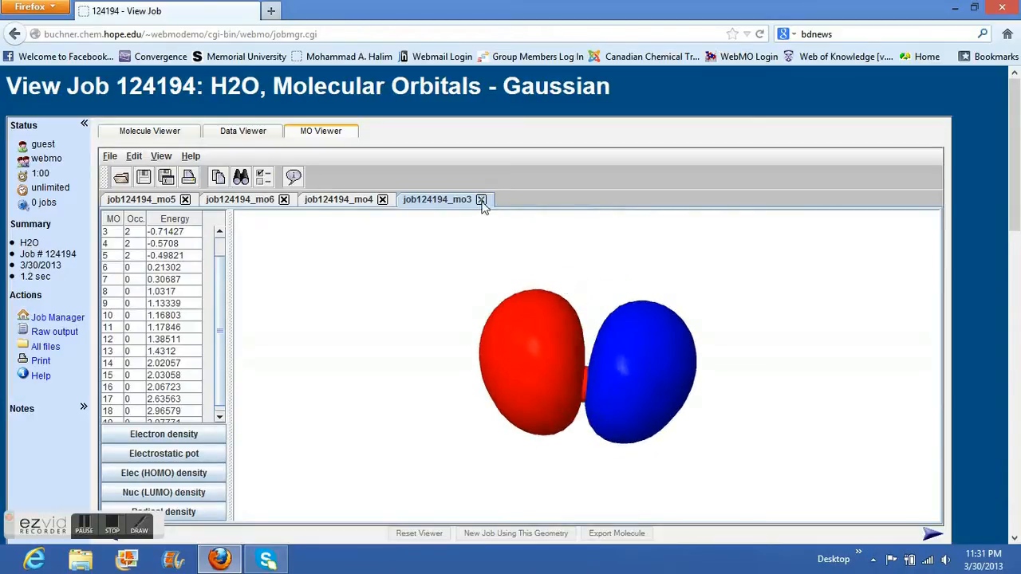
# Close the mo3 and mo4 viewer tabs and rotate orbital 6 to new angles
pyautogui.click(482, 200)
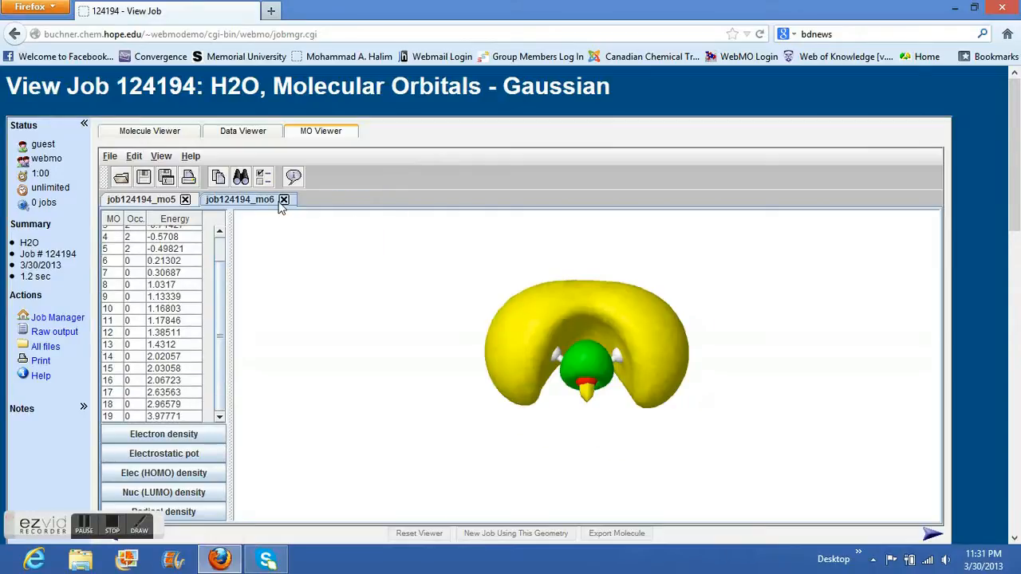
pyautogui.click(284, 199)
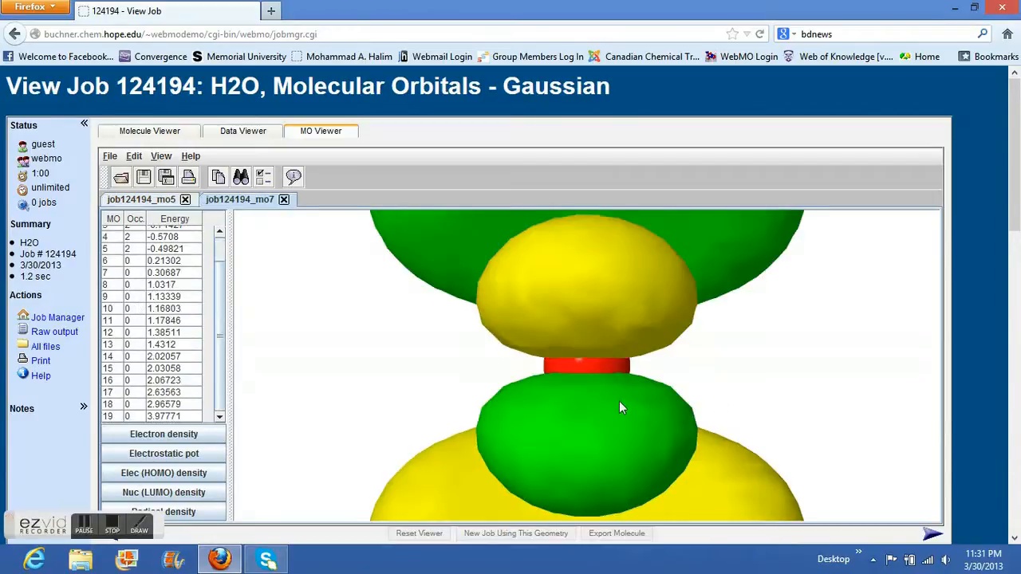
pyautogui.moveTo(622, 408); pyautogui.dragTo(620, 284)
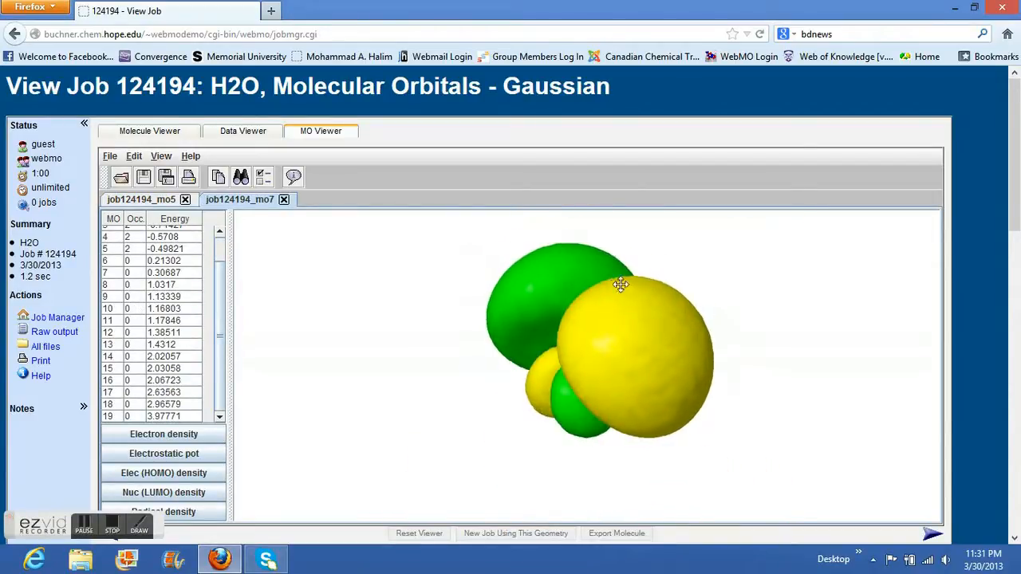
pyautogui.moveTo(621, 284); pyautogui.dragTo(651, 319)
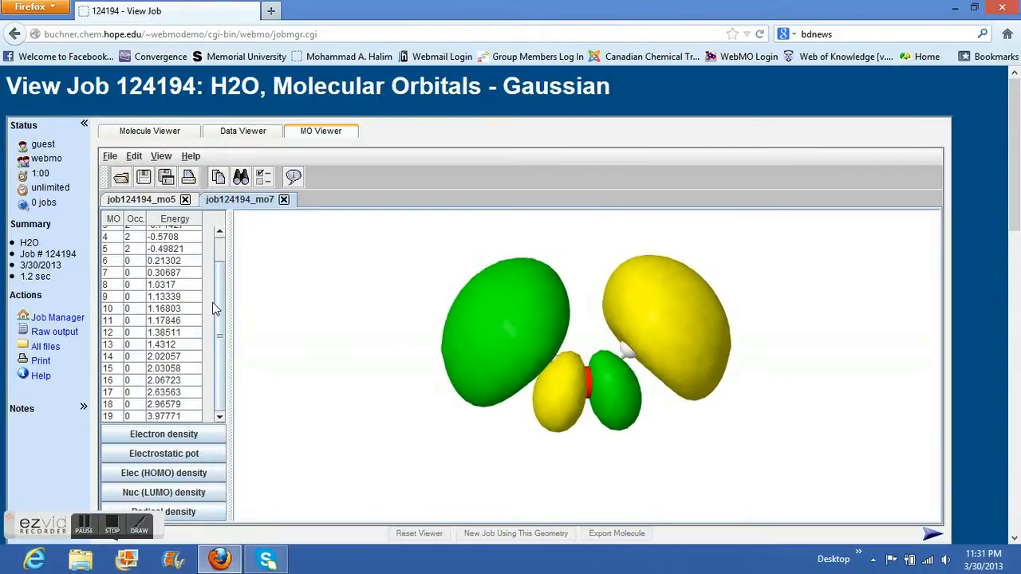
# Display orbital 7 and turn it to show all four green and yellow lobes
pyautogui.scroll(3)
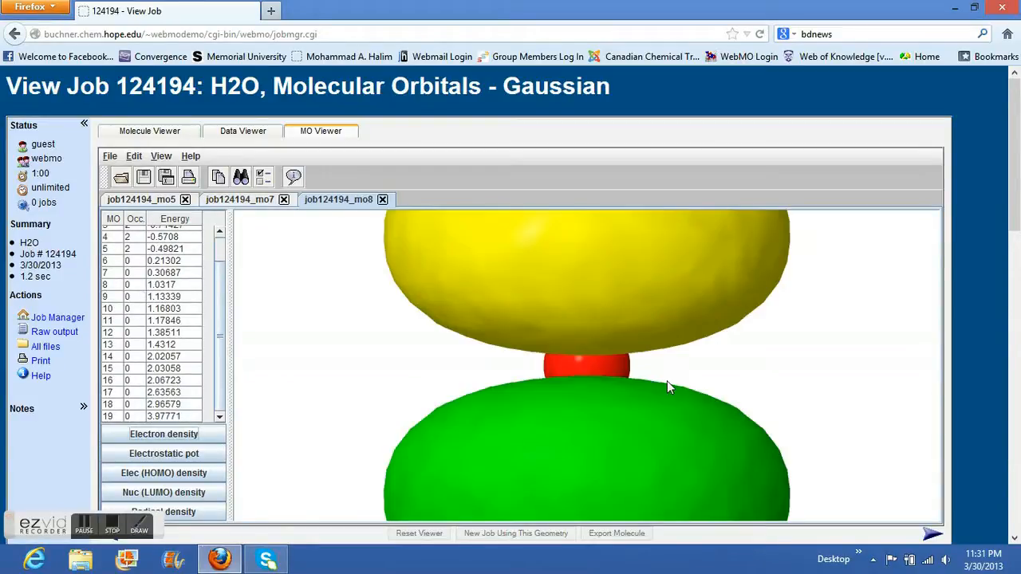
pyautogui.moveTo(670, 388); pyautogui.dragTo(673, 387)
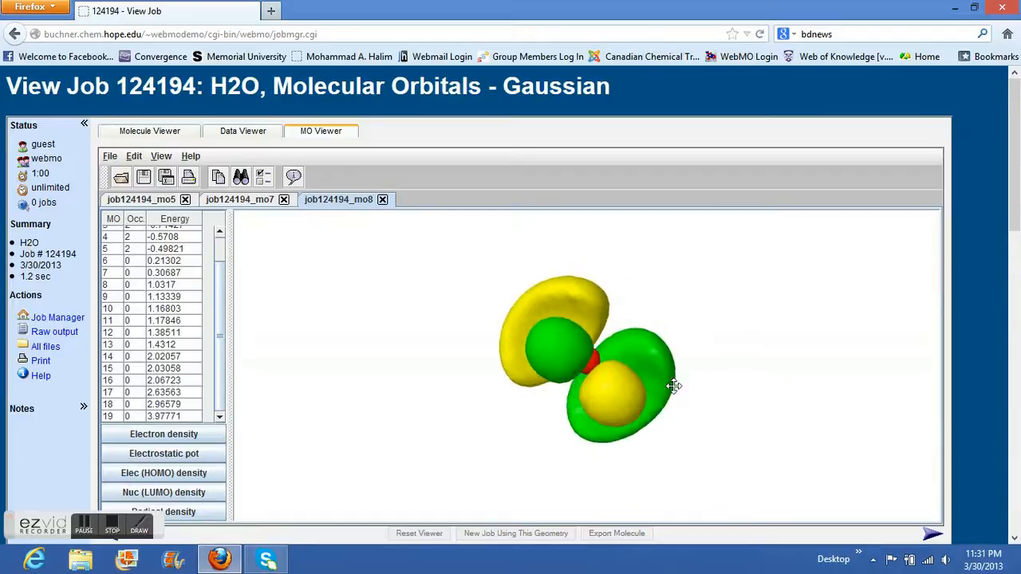
pyautogui.moveTo(677, 386); pyautogui.dragTo(632, 371)
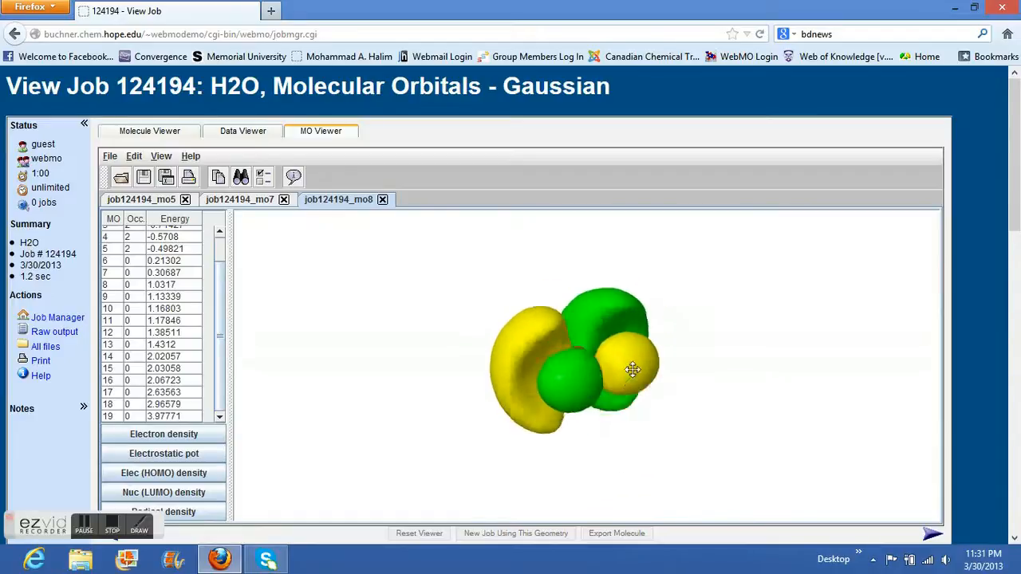
pyautogui.moveTo(632, 370); pyautogui.dragTo(615, 450)
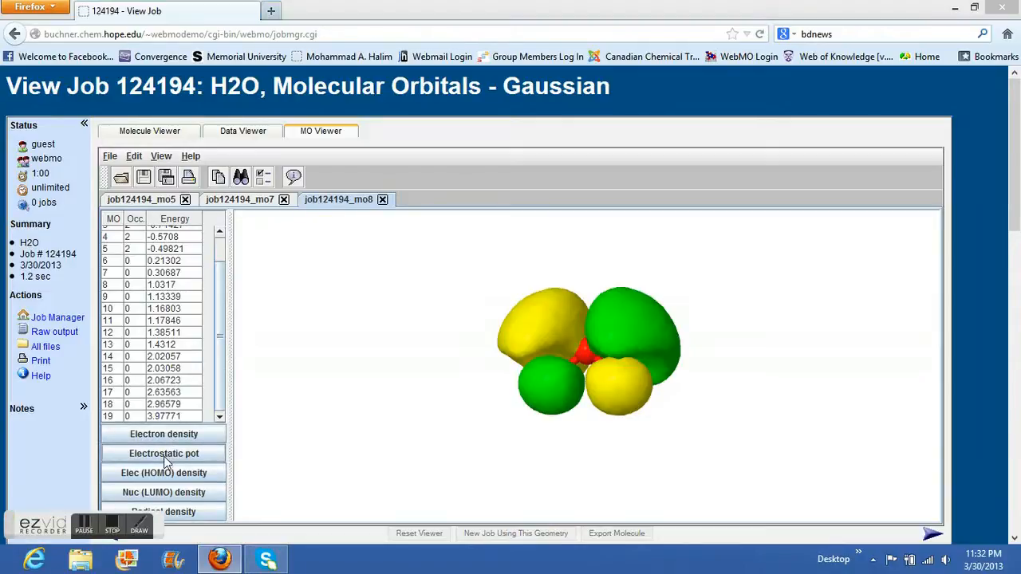
# Show the H2O electrostatic potential surface and make it translucent to see the molecule
pyautogui.click(163, 453)
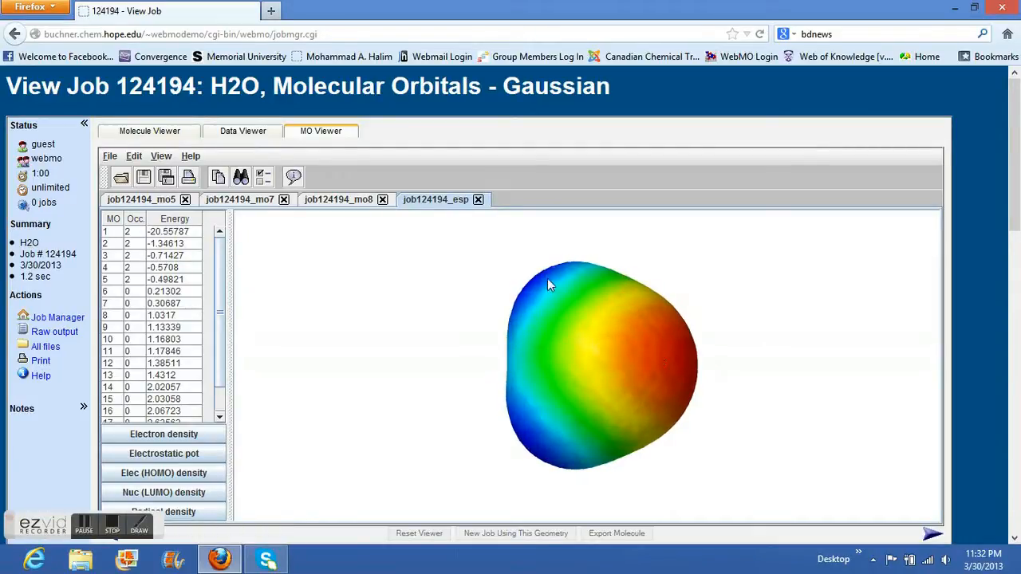
pyautogui.moveTo(593, 284)
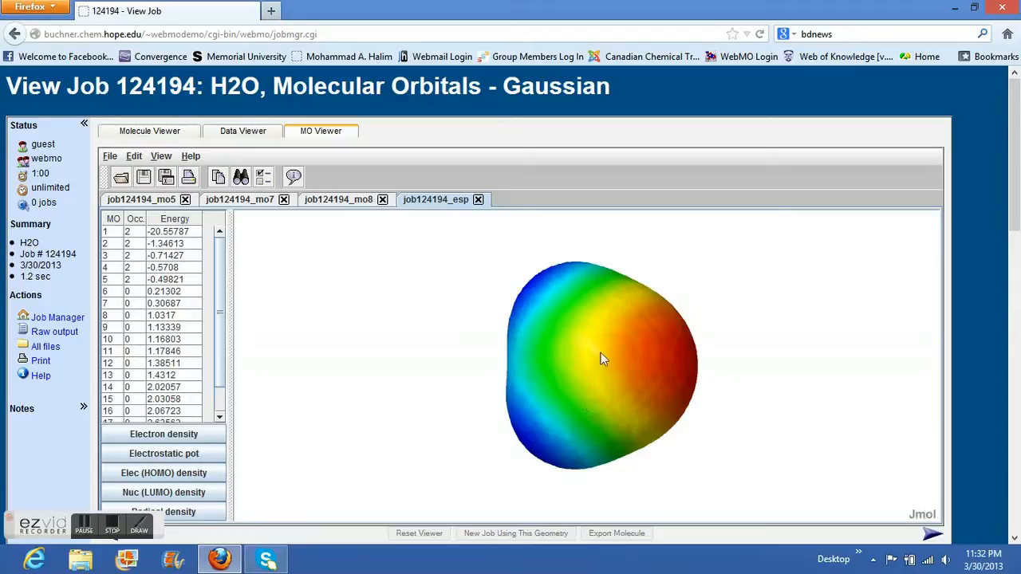
pyautogui.rightClick(603, 358)
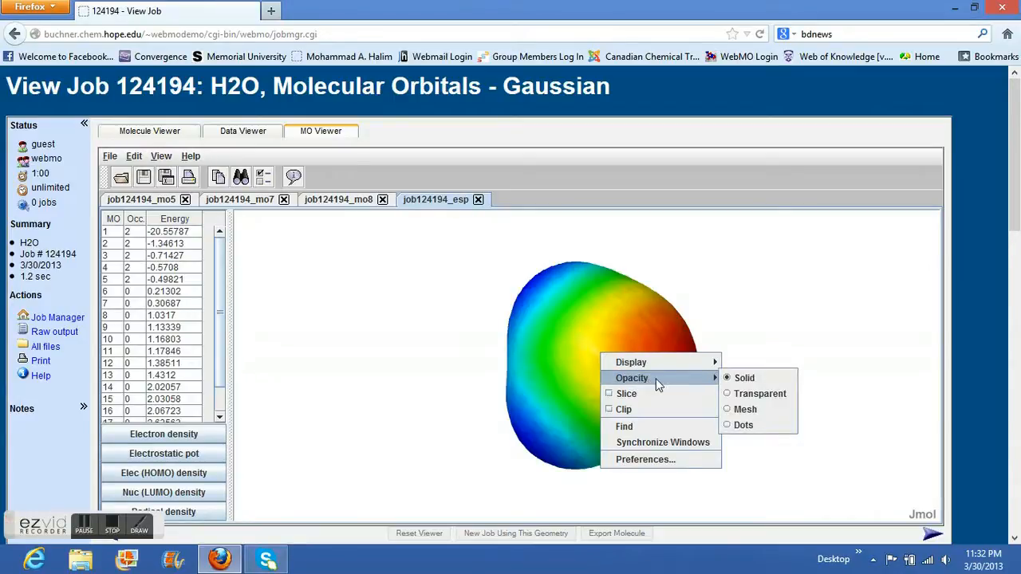
pyautogui.click(759, 392)
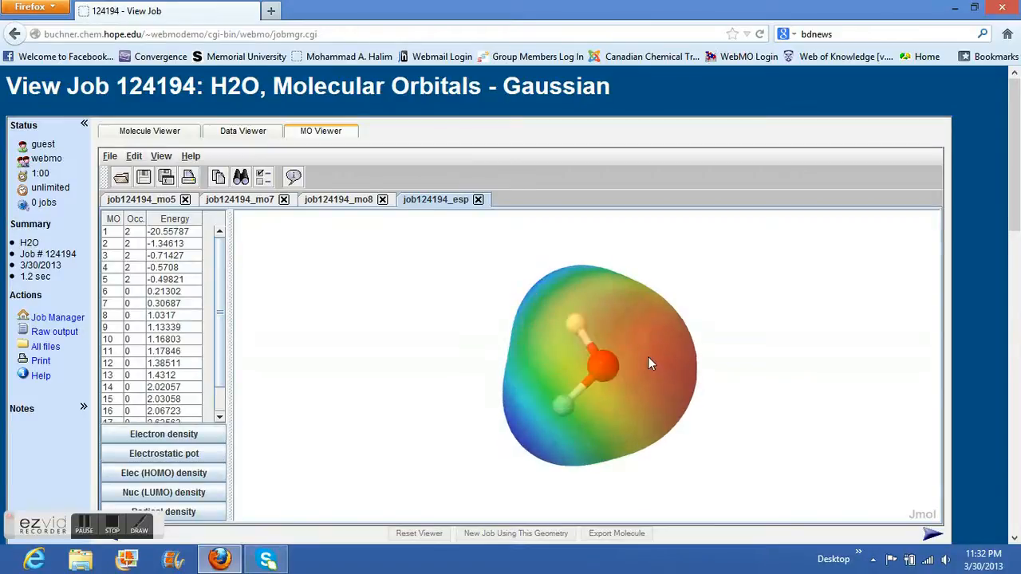
# Return the potential surface to solid opacity and rotate it to another angle
pyautogui.rightClick(651, 364)
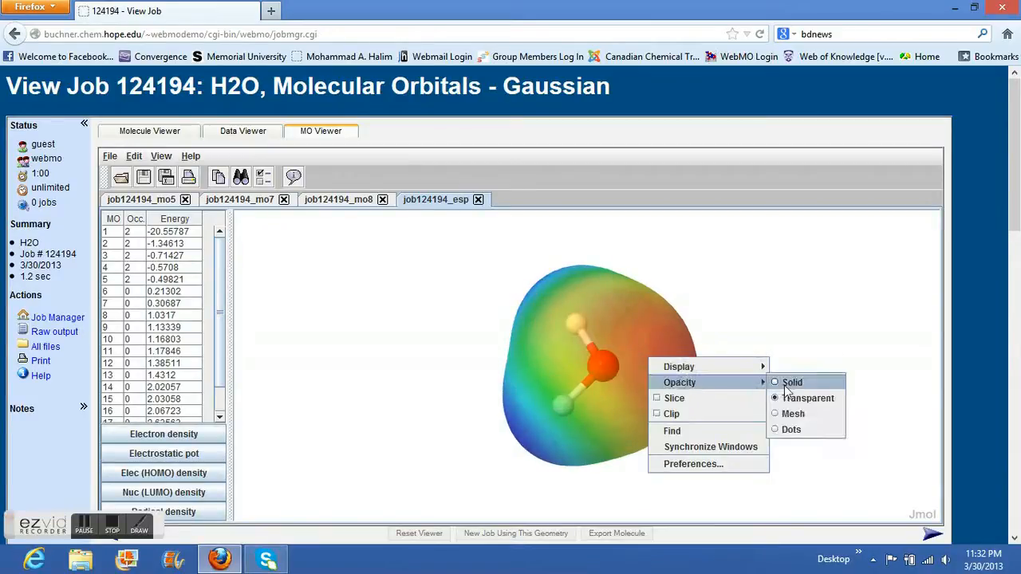
pyautogui.click(791, 383)
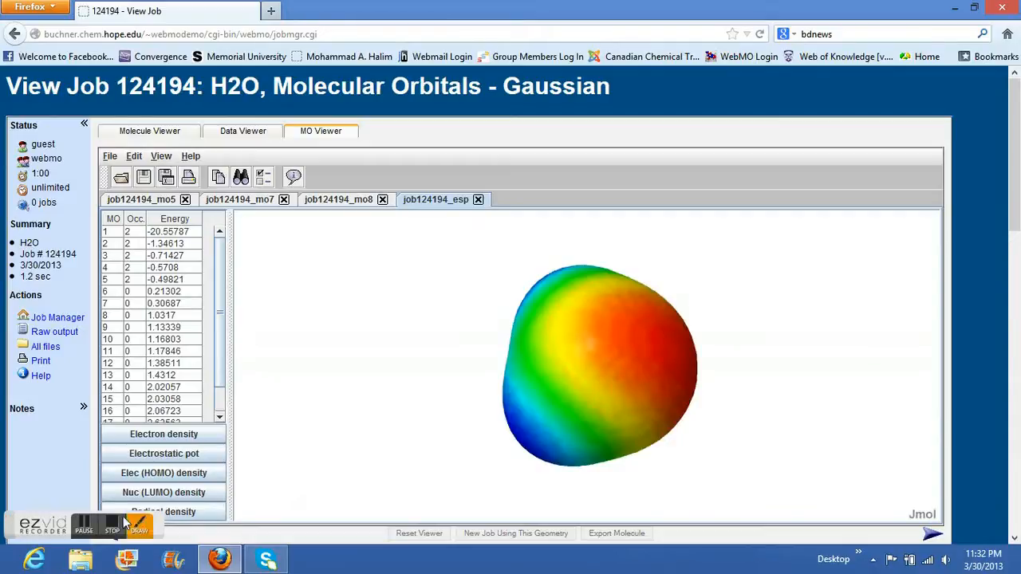
pyautogui.moveTo(598, 367); pyautogui.dragTo(574, 347)
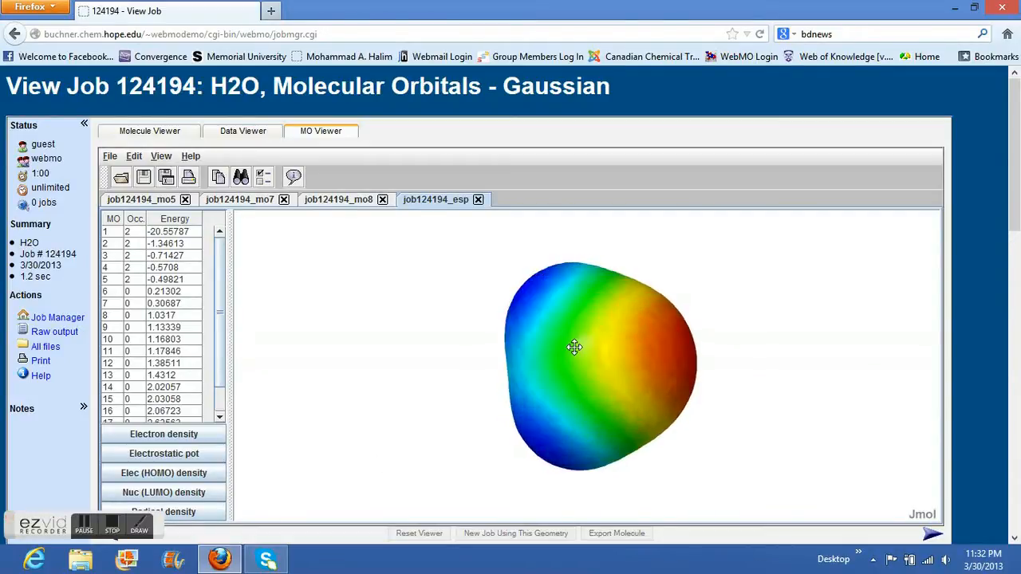